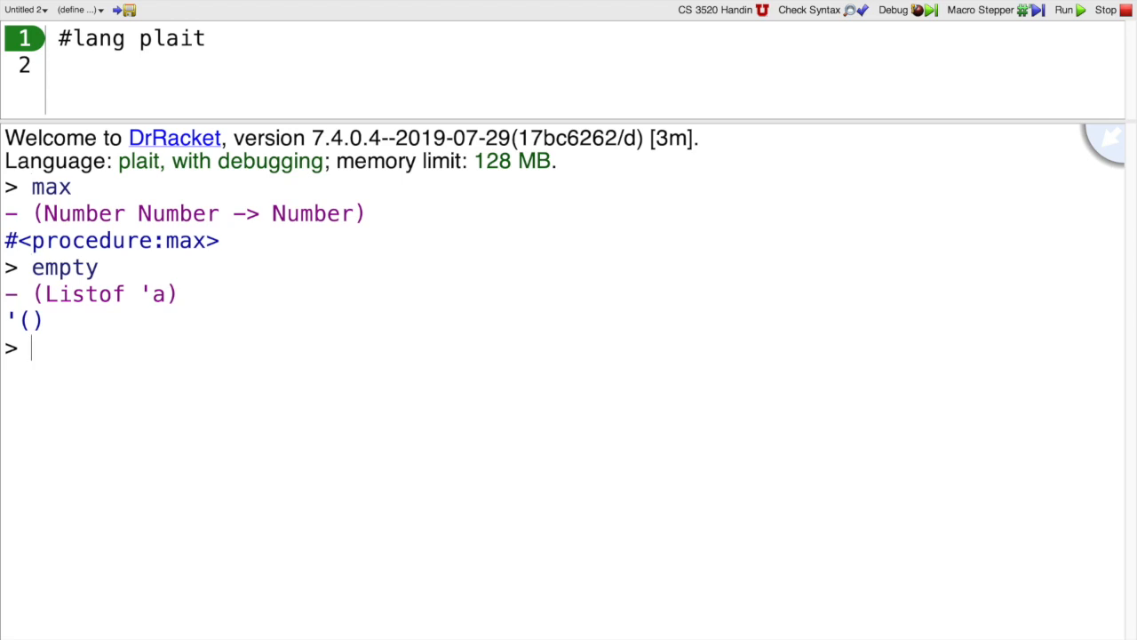
# Step: Define pi as 3.14 at the prompt and evaluate pi to get the Number 3.14
pyautogui.write('(def')
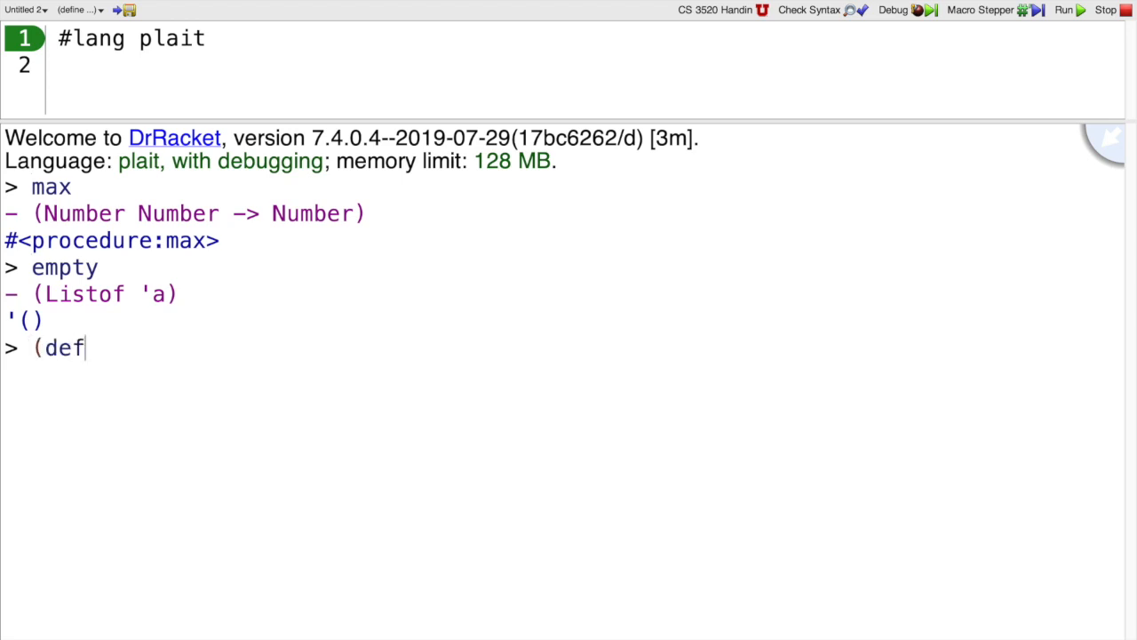
pyautogui.write('ine pi')
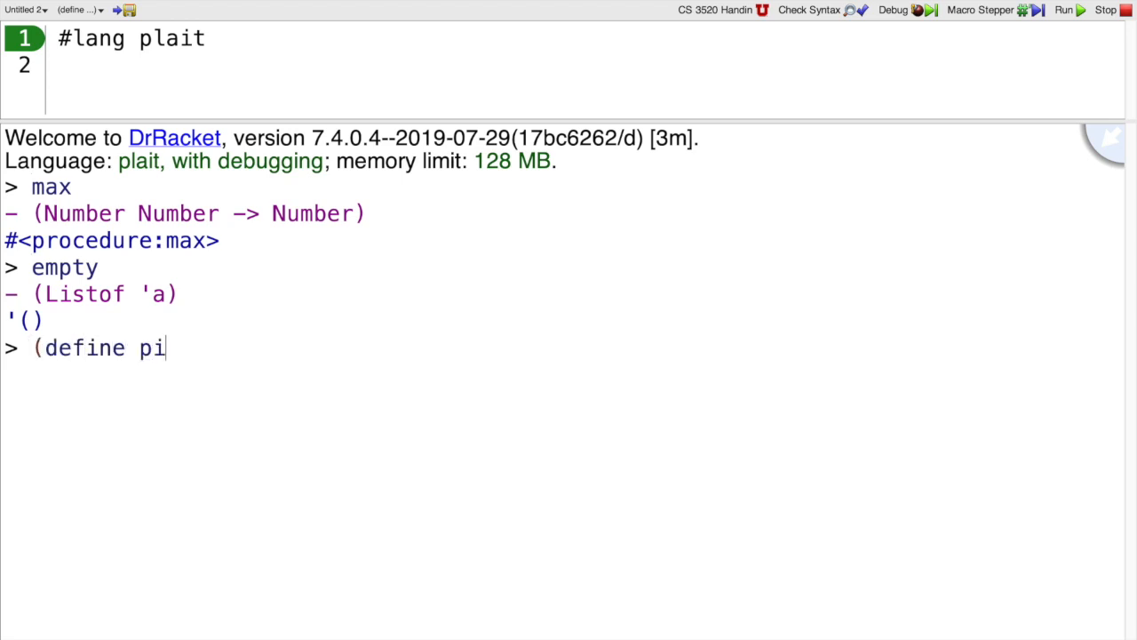
pyautogui.write('3.14')
pyautogui.write('pi')
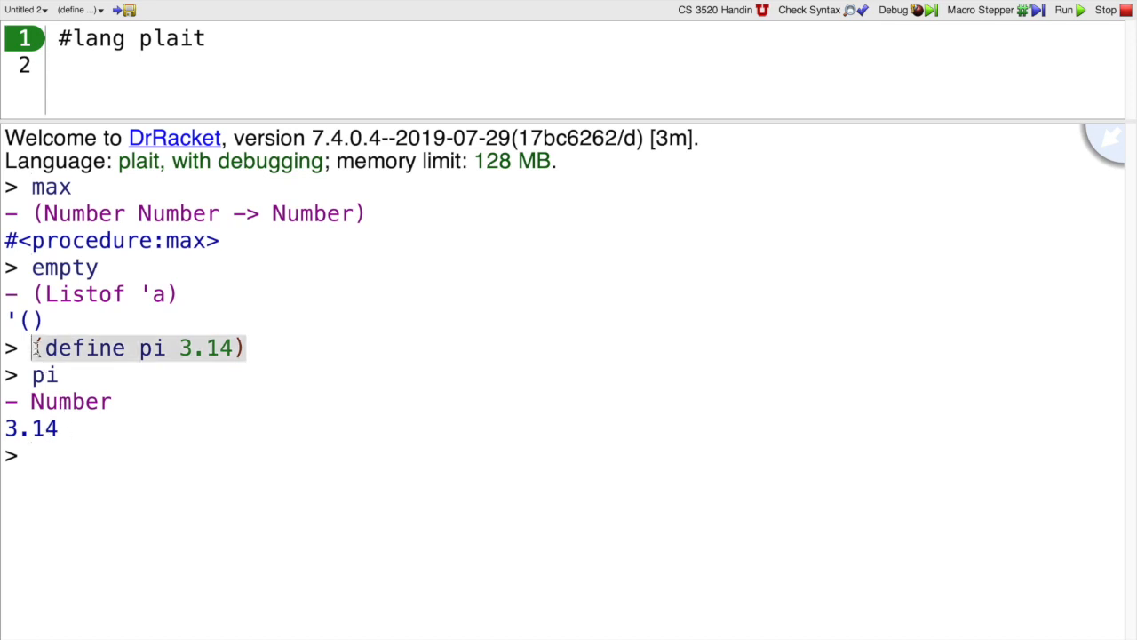
pyautogui.doubleClick(85, 349)
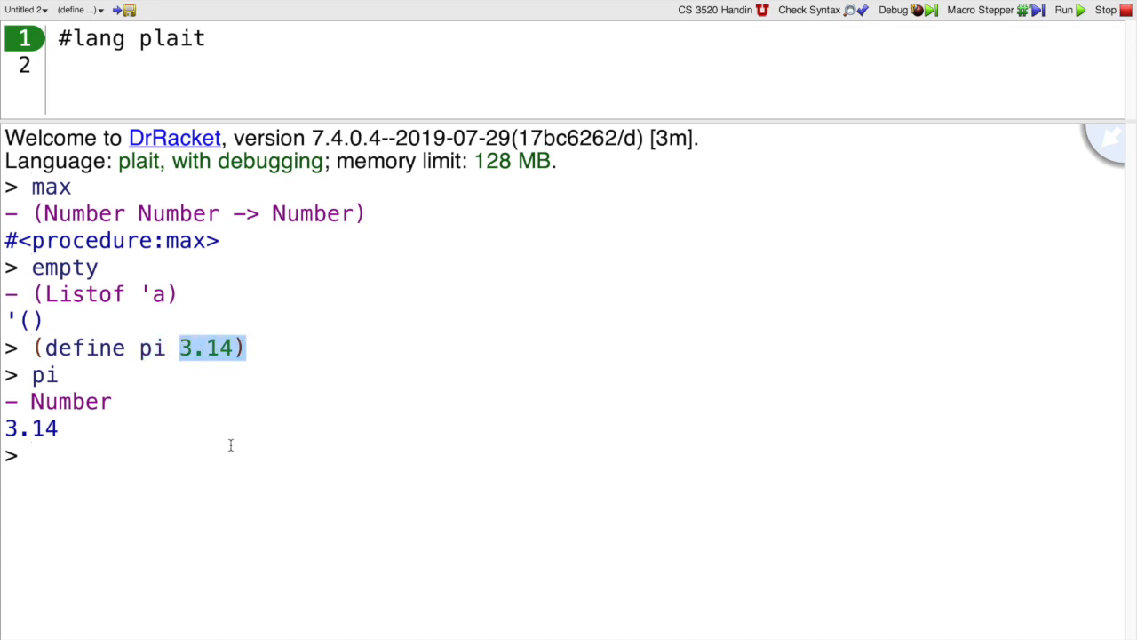
pyautogui.write('pi 3.14)')
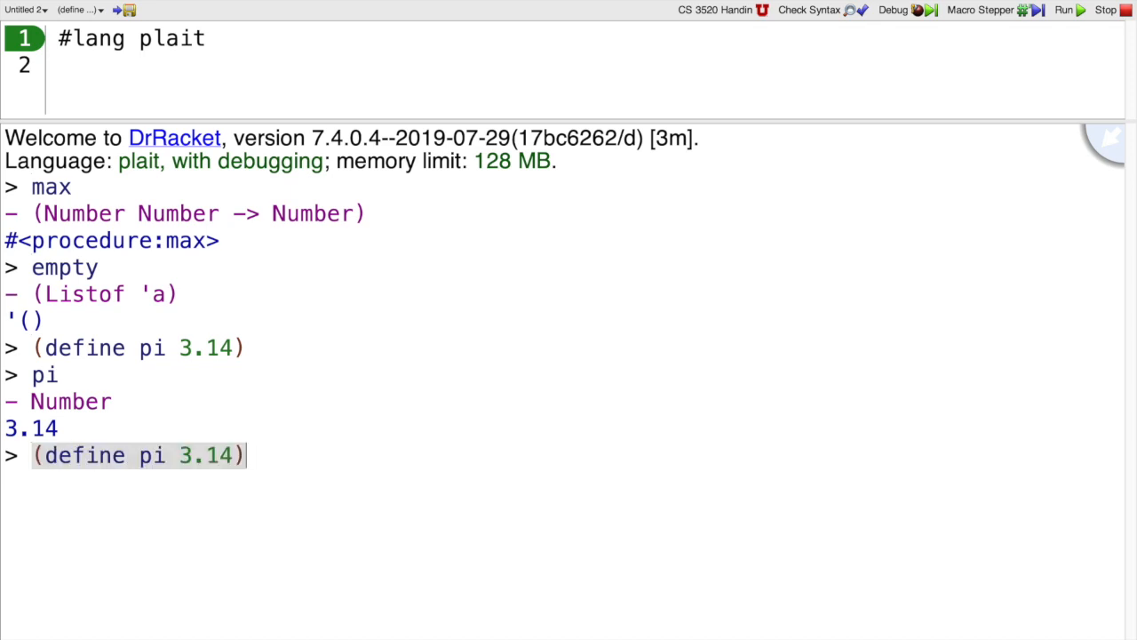
# Step: Redefine pi as (+ 0 3.14) and confirm it is still a Number
pyautogui.write('(+ 0')
pyautogui.write('pi')
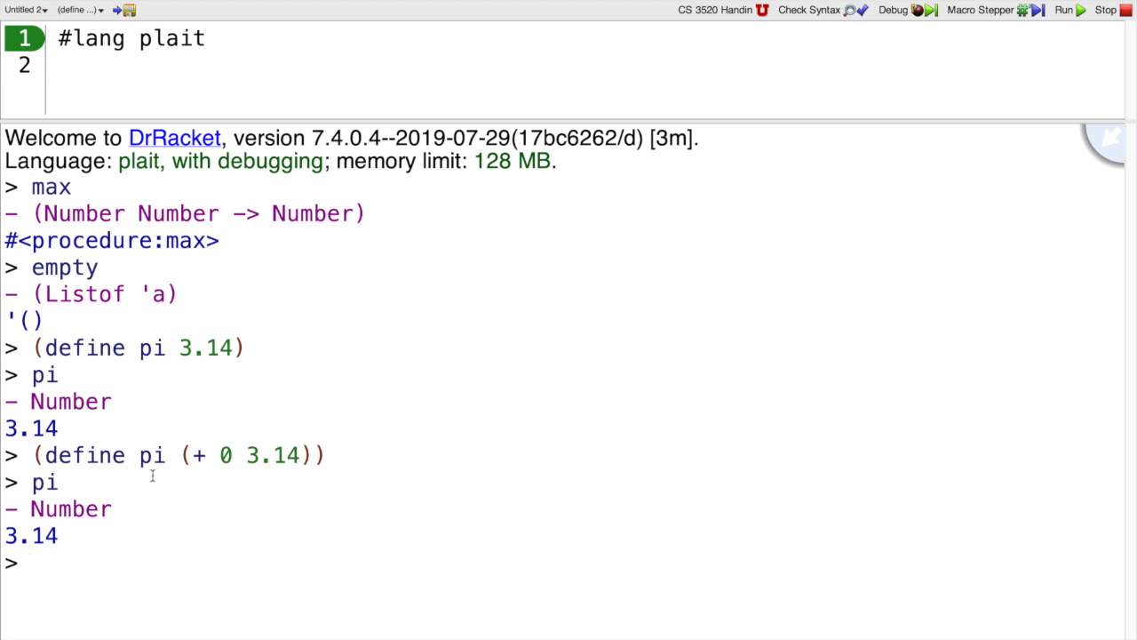
pyautogui.moveTo(231, 124)
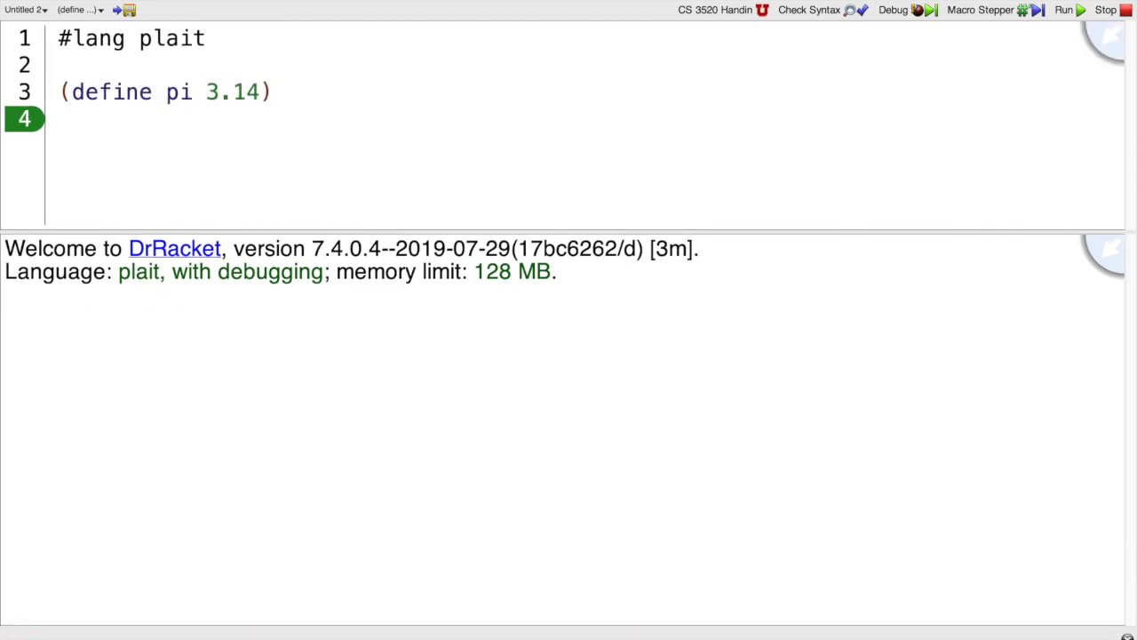
# Step: Evaluate pi in Interactions, add pi to the program and run it to print 3.14
pyautogui.write('pi')
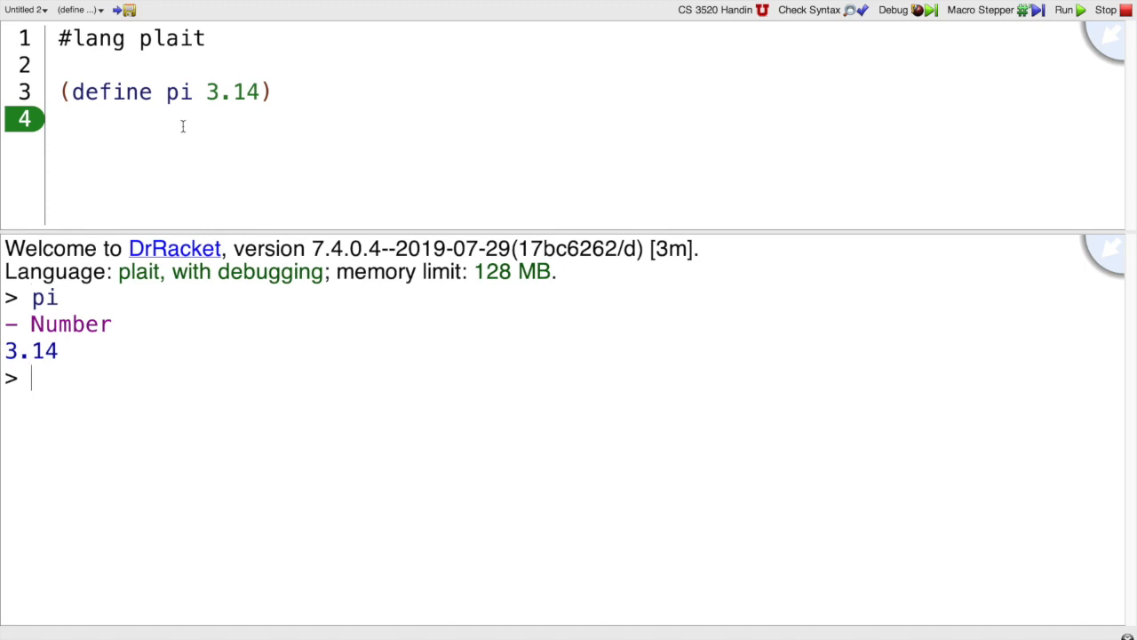
pyautogui.write('pi')
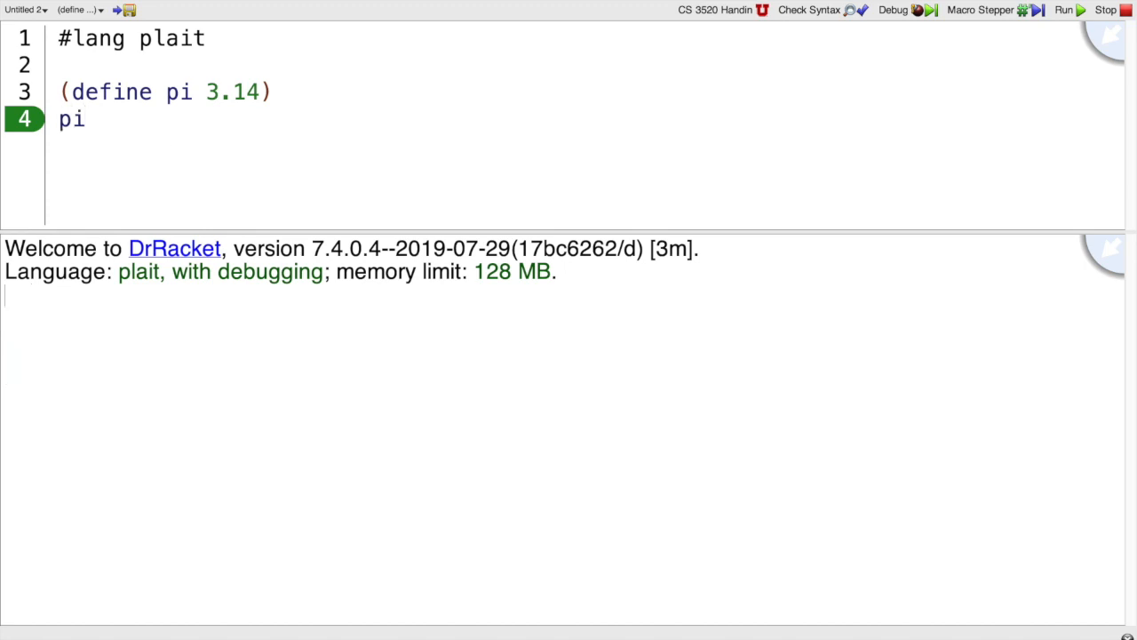
pyautogui.click(1076, 10)
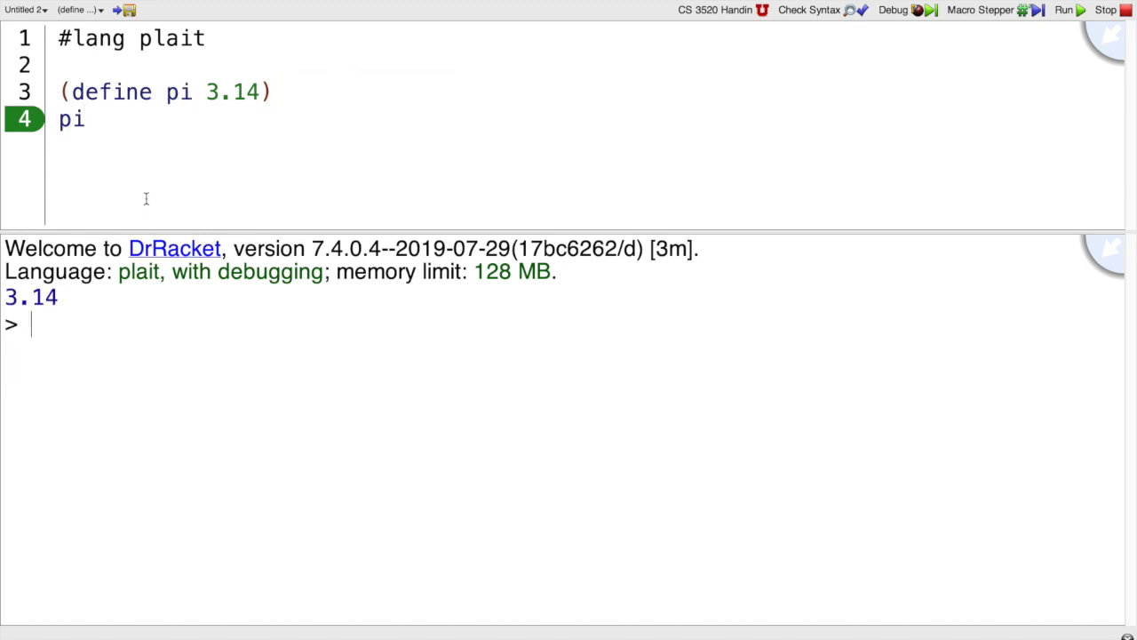
pyautogui.moveTo(111, 121)
pyautogui.write('(defin')
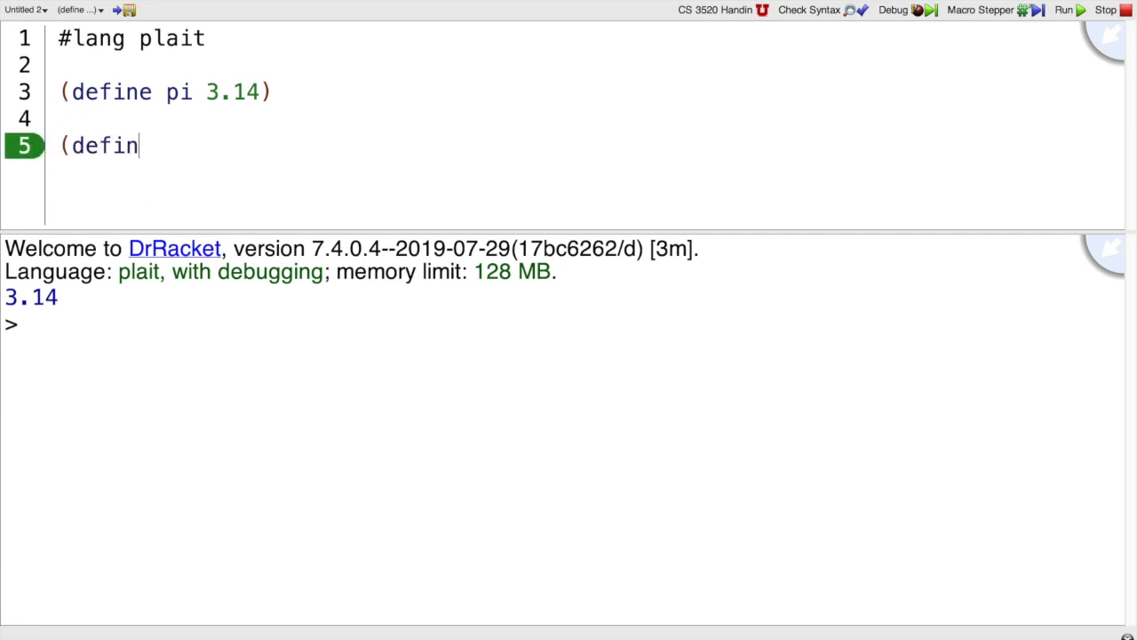
# Step: Define (area r) as (* pi (* r r)) in the program and run it
pyautogui.write('e (')
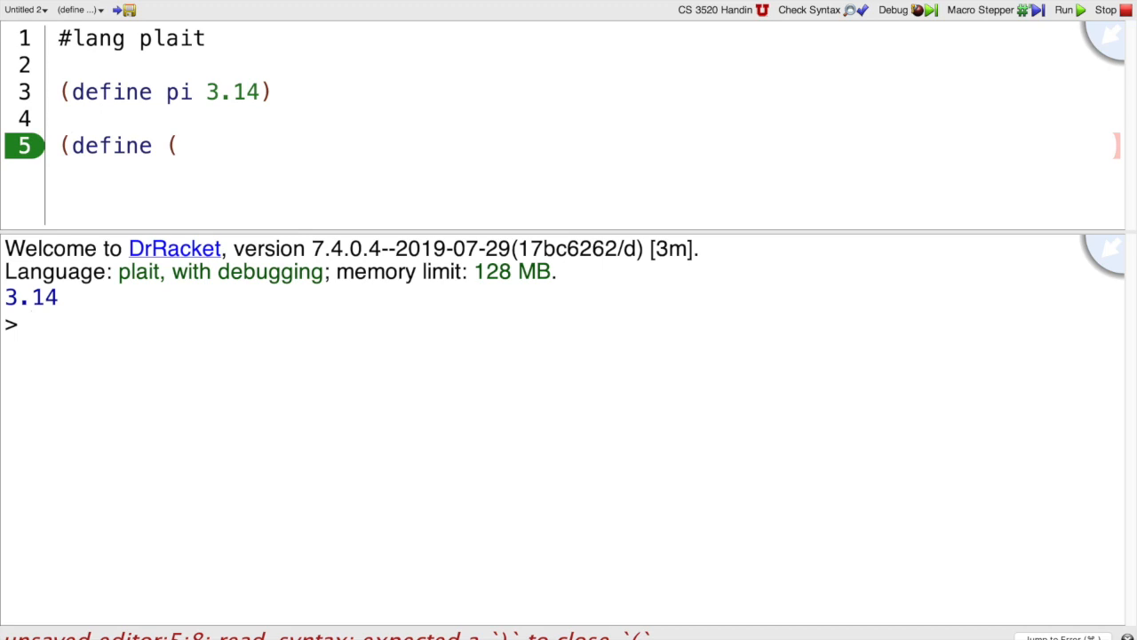
pyautogui.write('area r')
pyautogui.write('(')
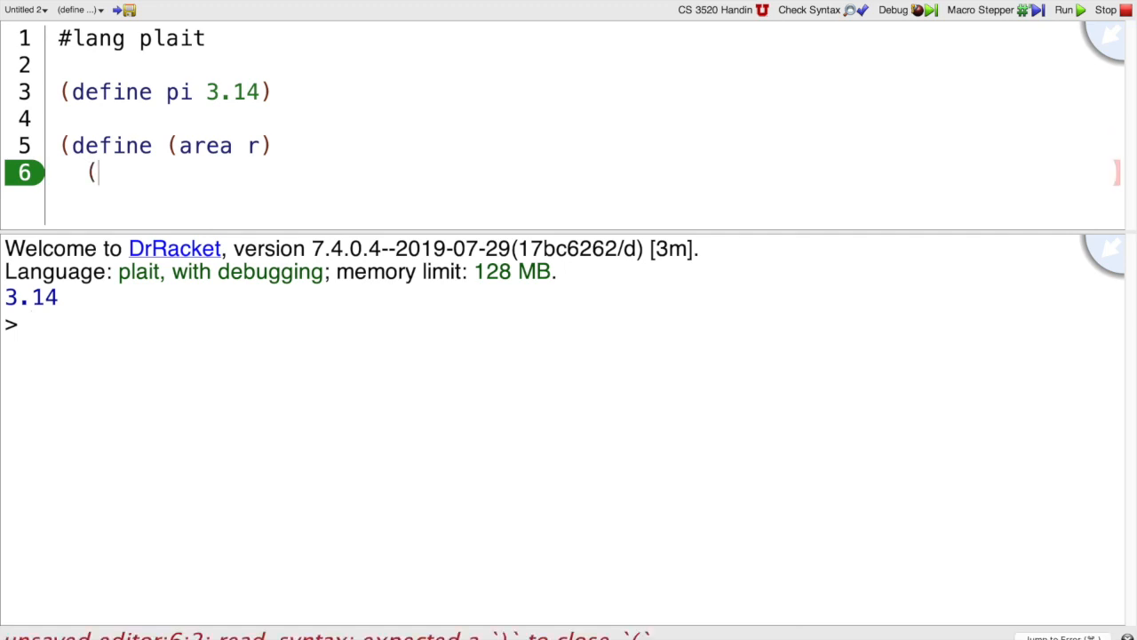
pyautogui.write('* pi (*')
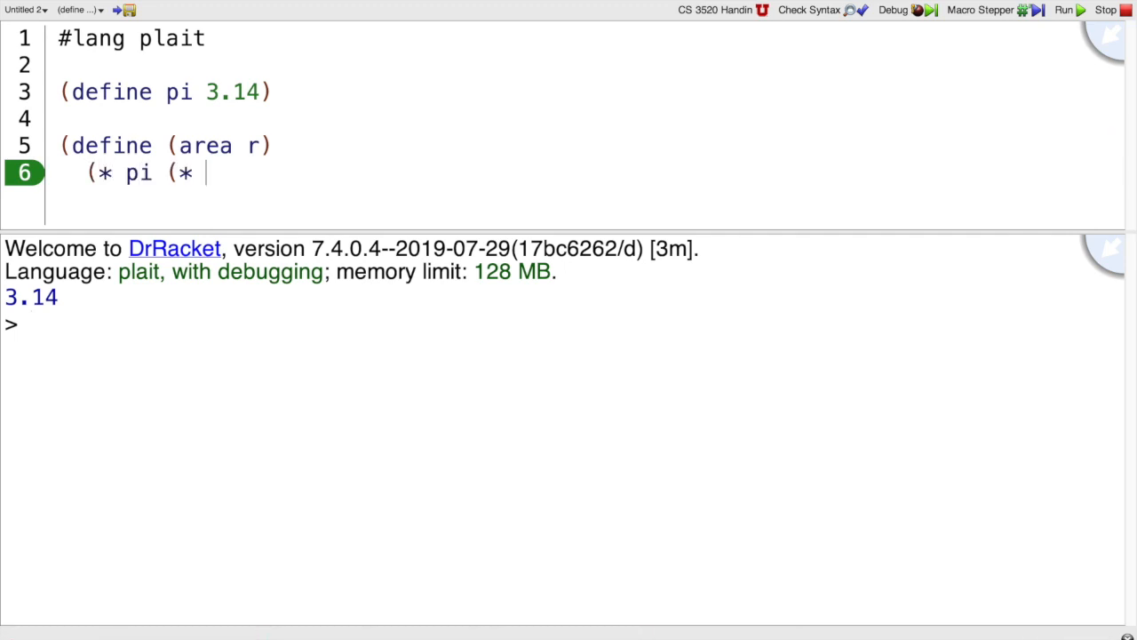
pyautogui.write('r r)))')
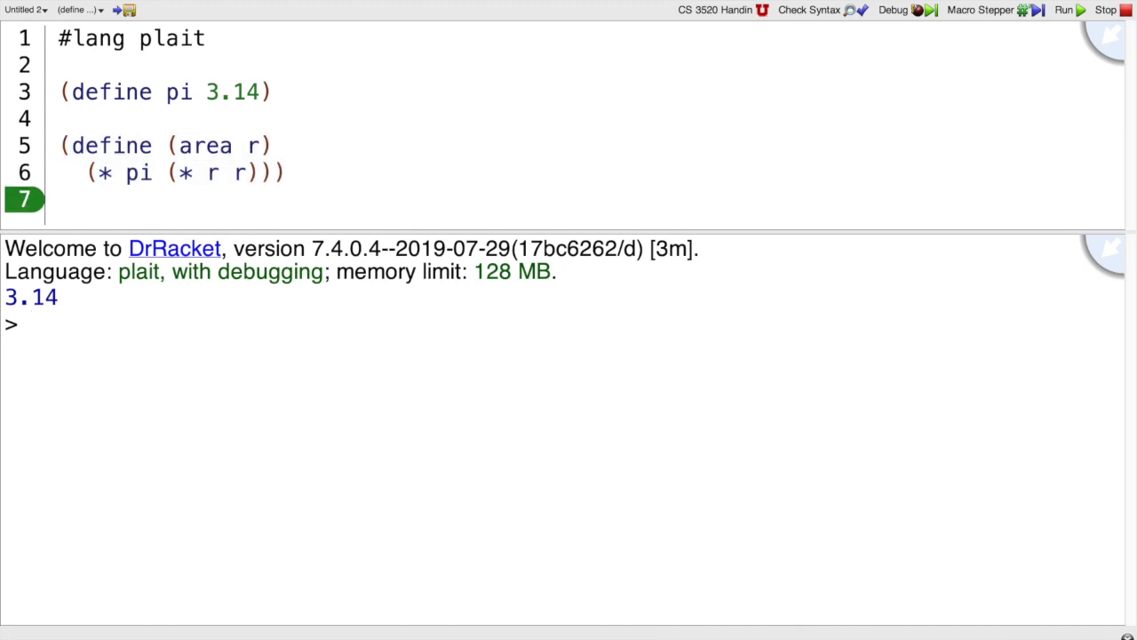
pyautogui.click(1078, 16)
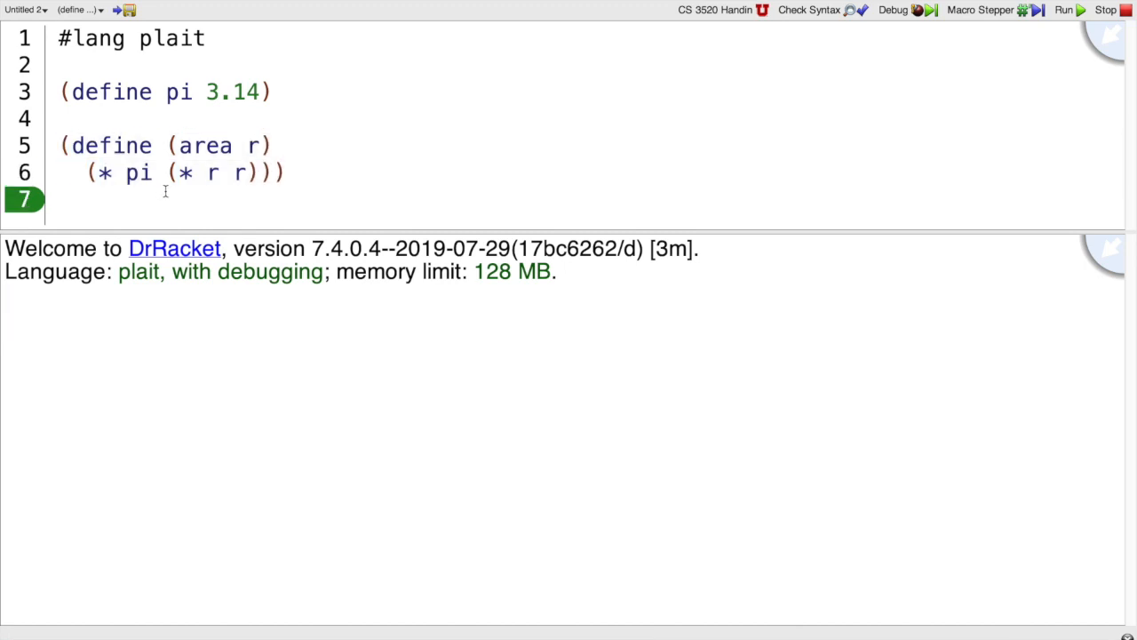
# Step: Evaluate (area 1.0) to get 3.14 and check area's type is (Number -> Number)
pyautogui.write('(')
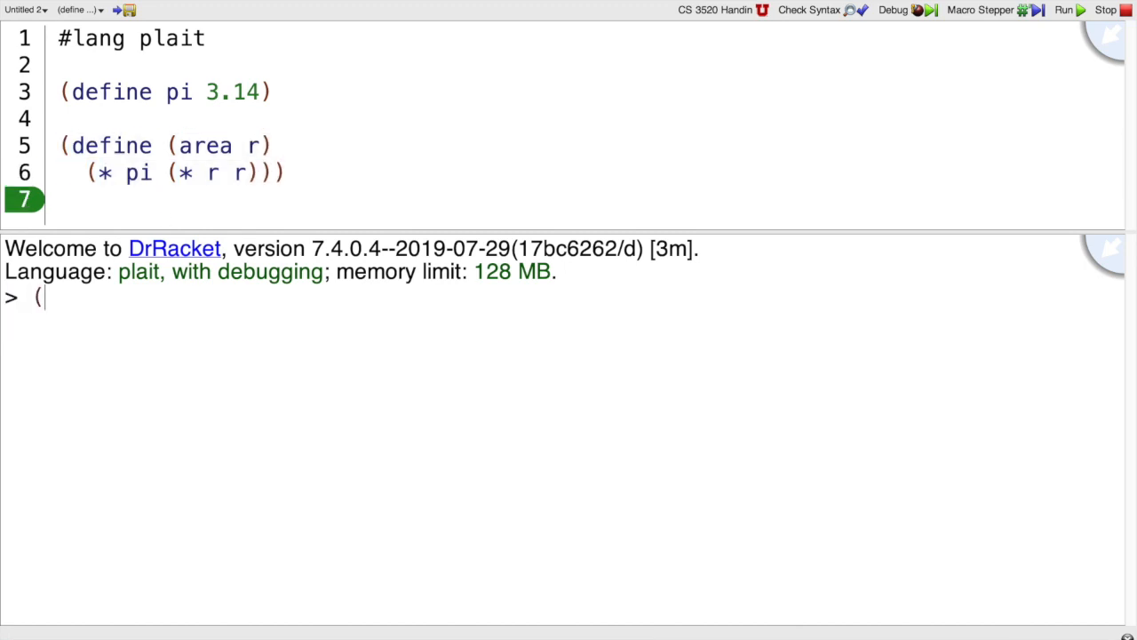
pyautogui.write('area 1.0')
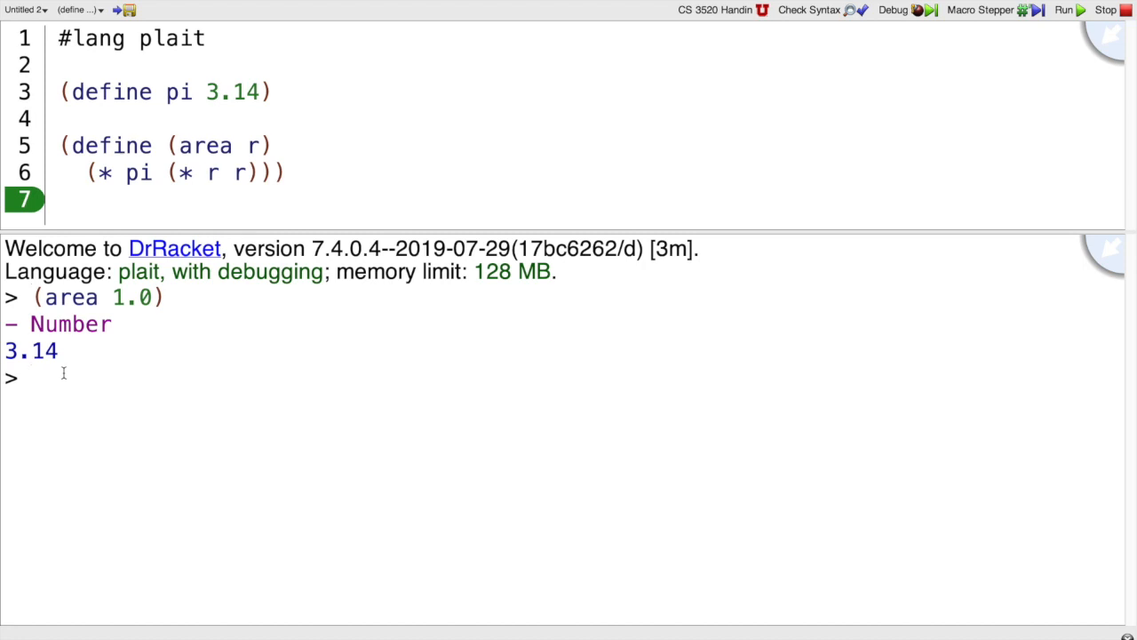
pyautogui.moveTo(43, 384)
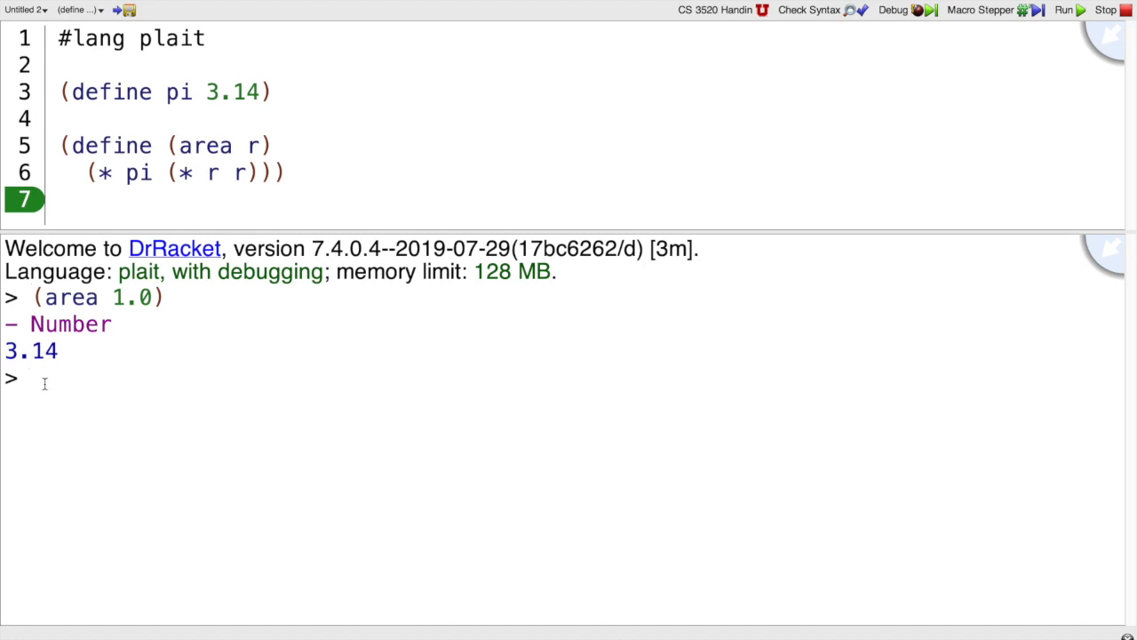
pyautogui.write('area')
pyautogui.write('[r ')
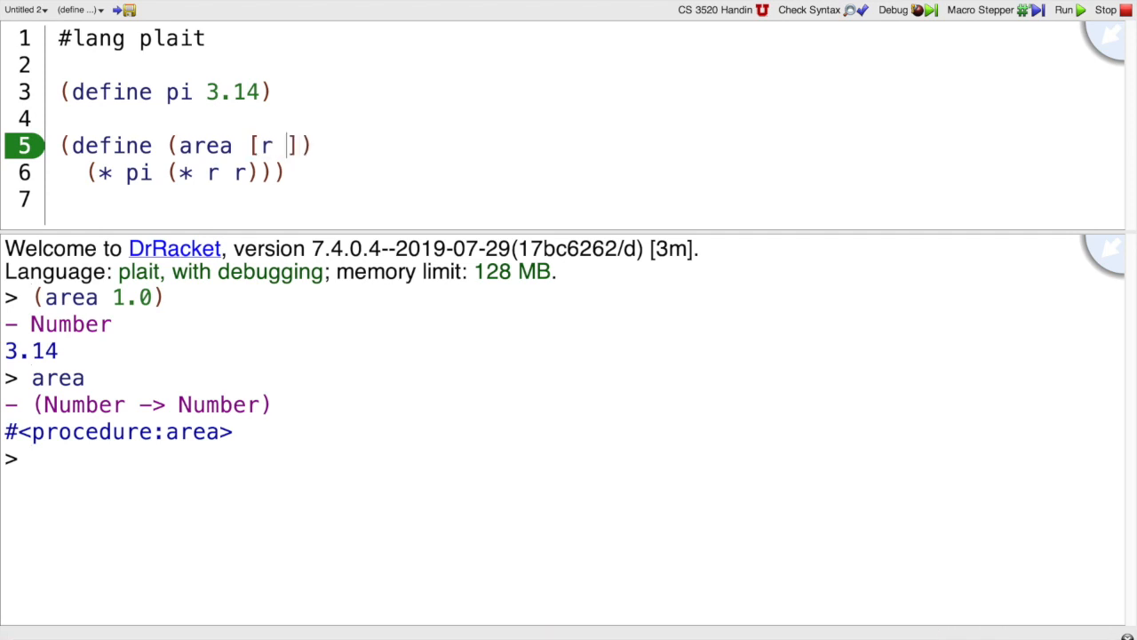
# Step: Annotate area as ([r : Number]) : Number and run to confirm type (Number -> Number)
pyautogui.write(': Number')
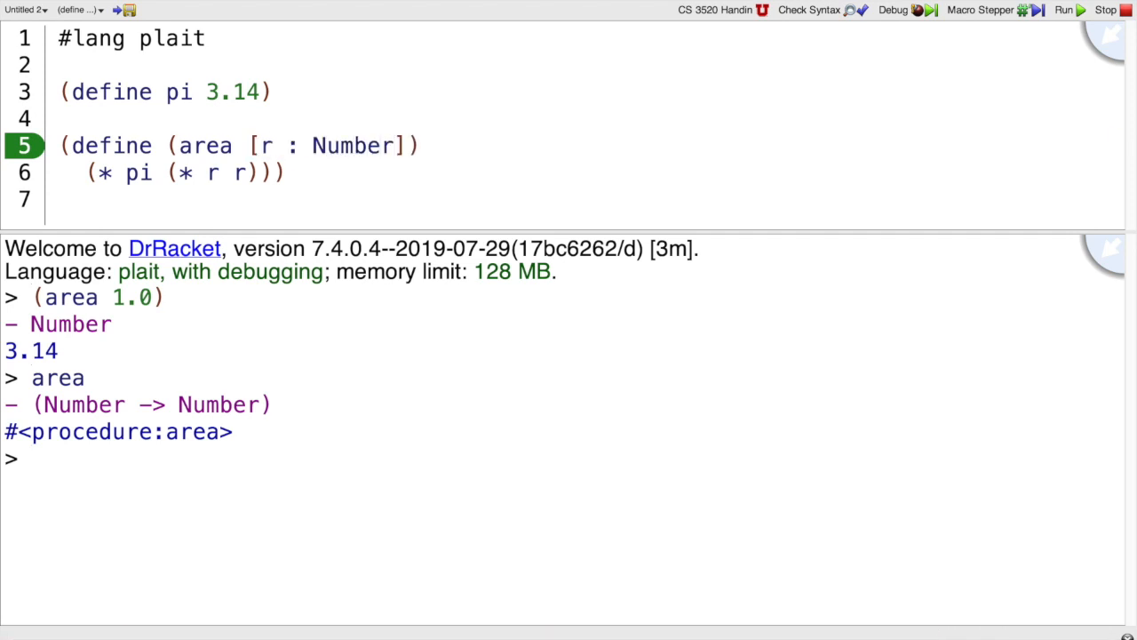
pyautogui.write(': Number')
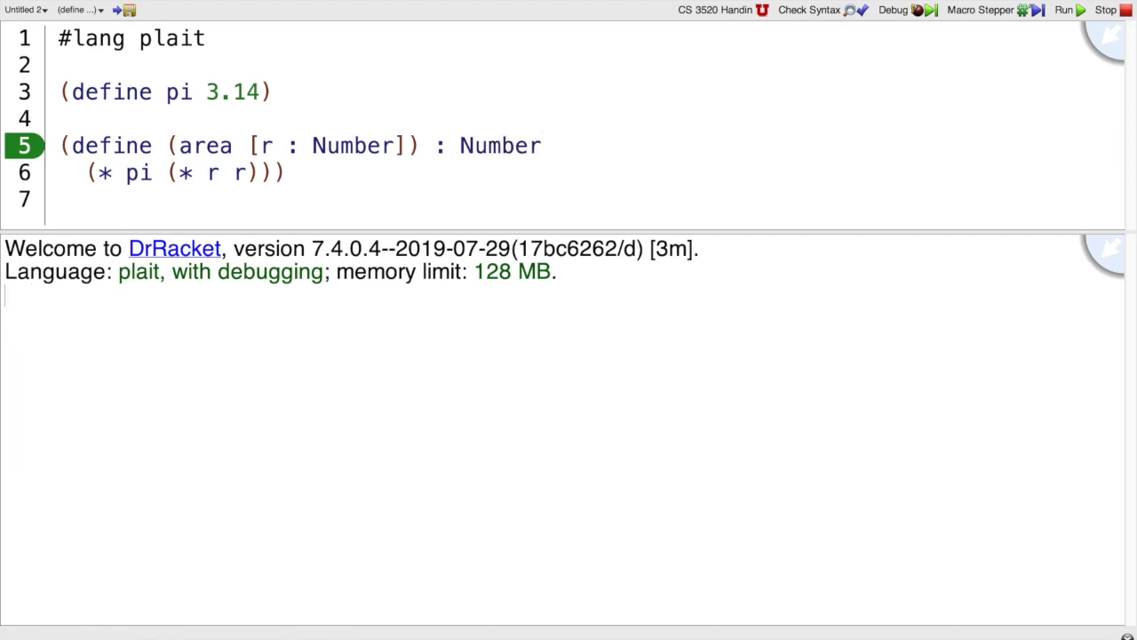
pyautogui.click(1065, 10)
pyautogui.write('area')
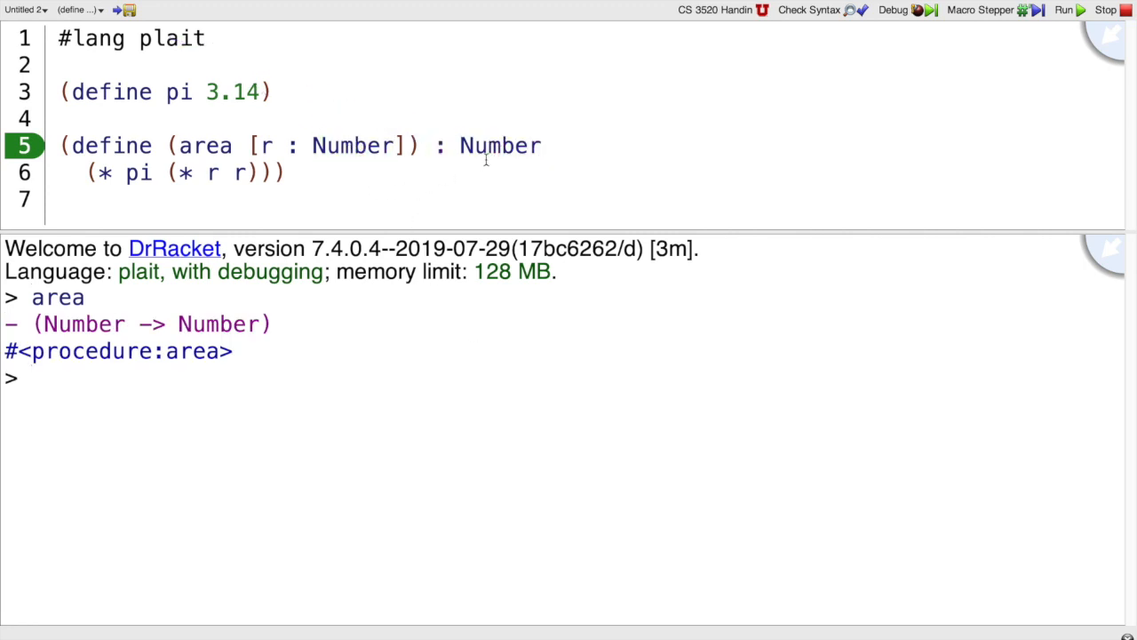
# Step: Declare area's result type as String and run to get the Number vs. String typecheck error
pyautogui.write('String')
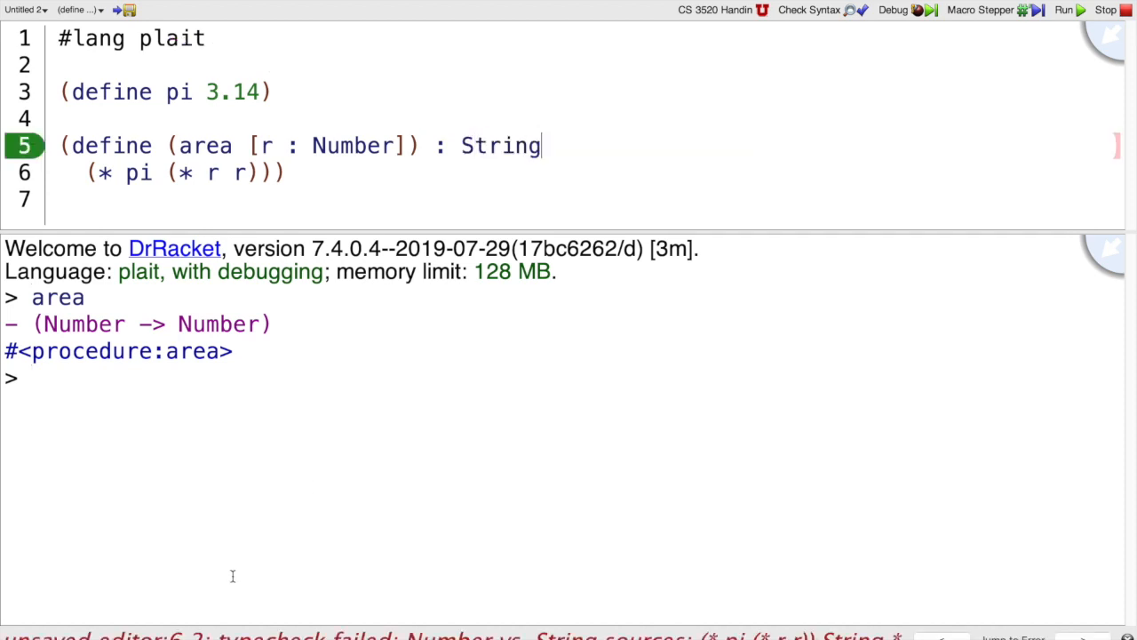
pyautogui.moveTo(518, 151)
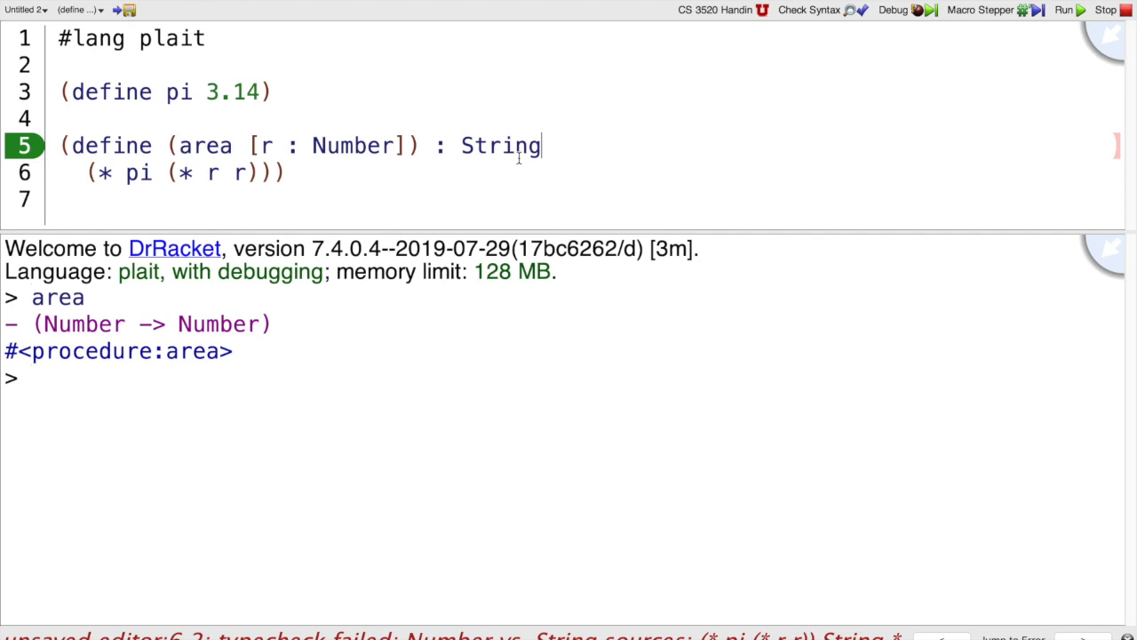
pyautogui.click(1069, 10)
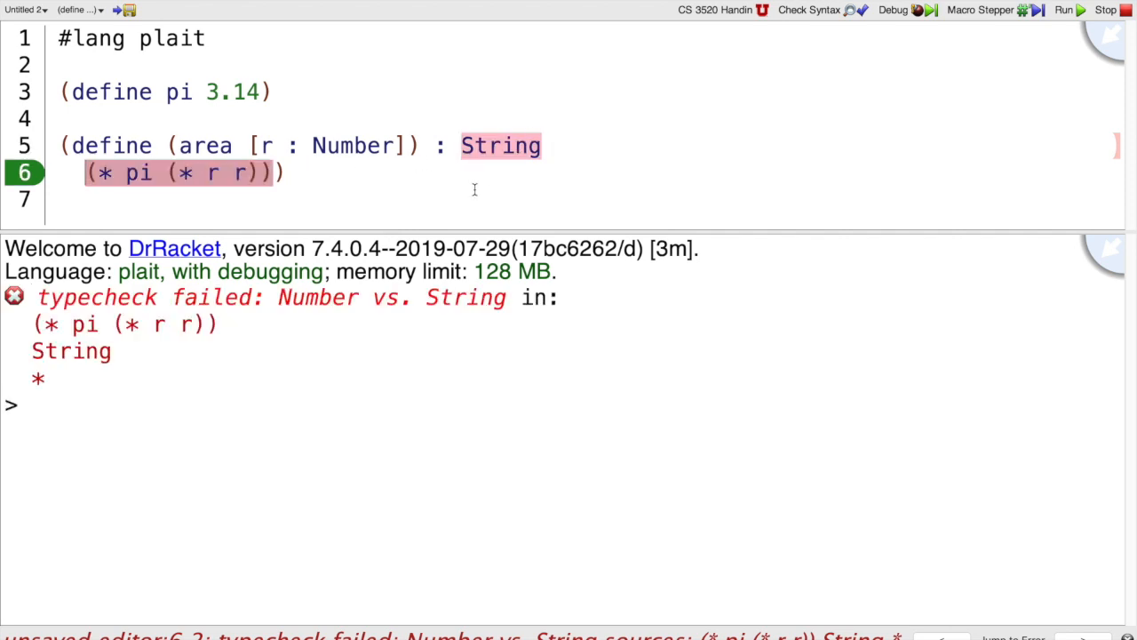
pyautogui.moveTo(502, 145)
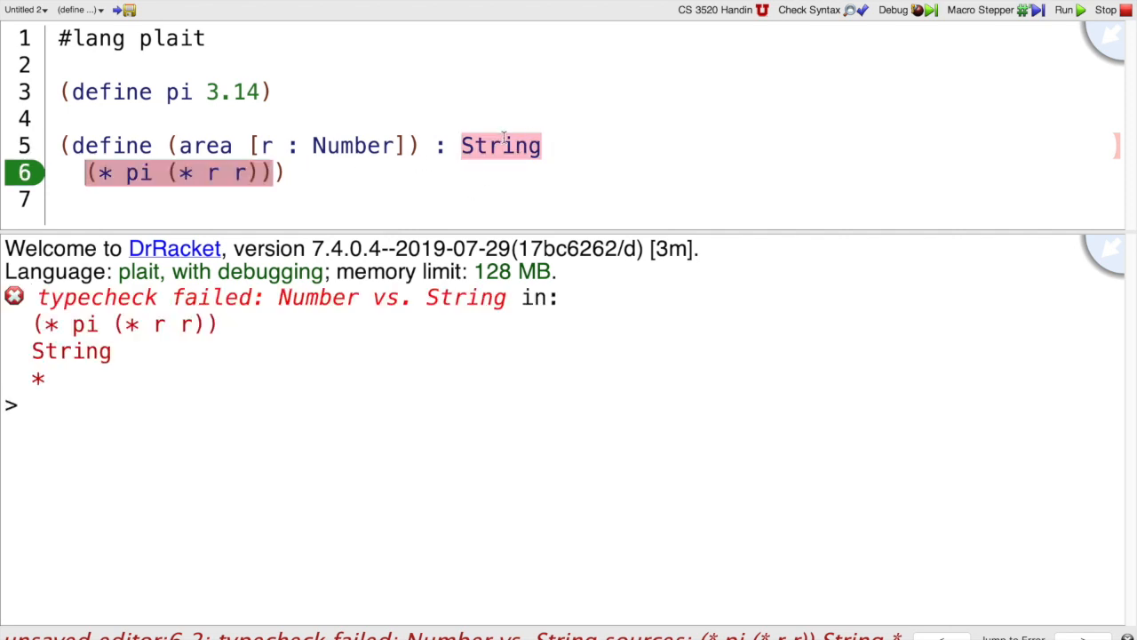